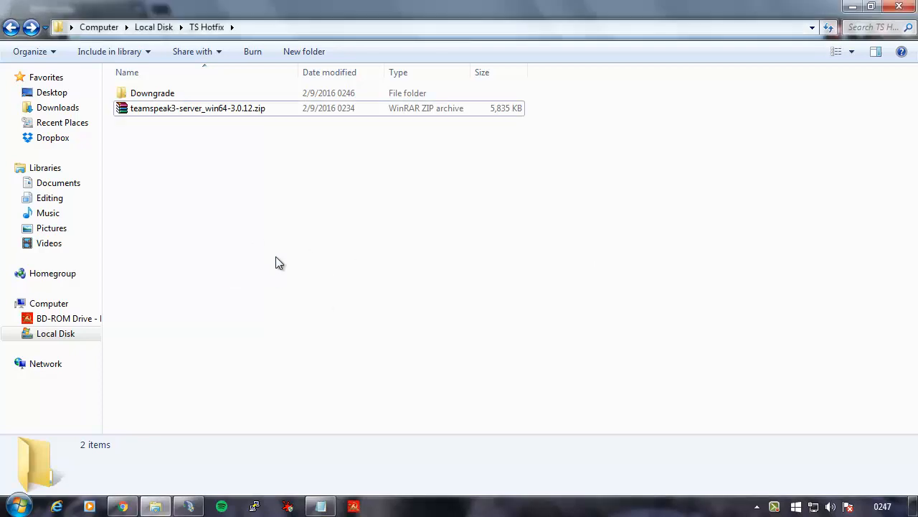
Extract teamspeak3-server_win64-3.0.12.zip here and launch ts3server.exe from the extracted folder
right_click(198, 108)
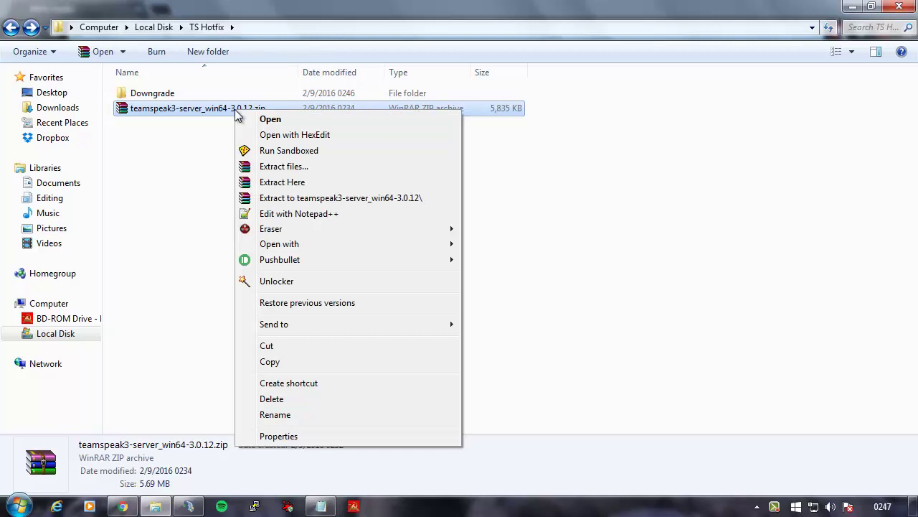
mouse_move(282, 182)
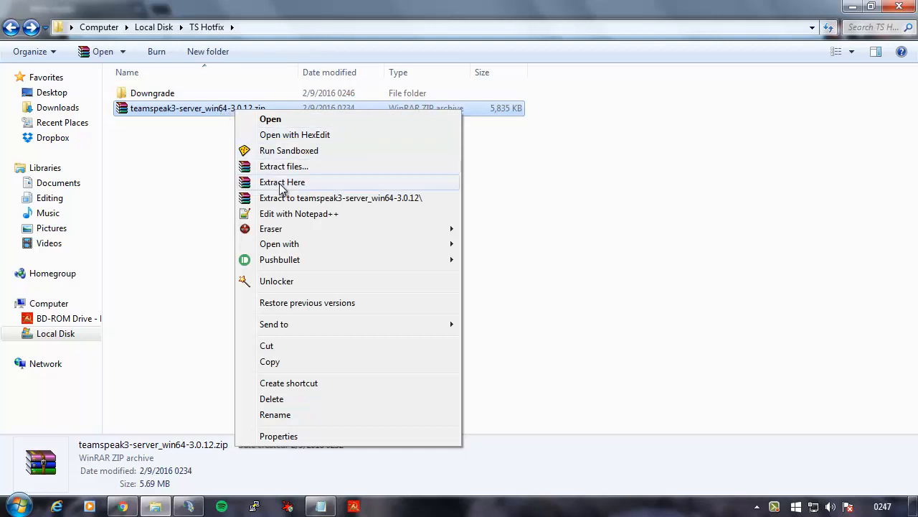
click(282, 181)
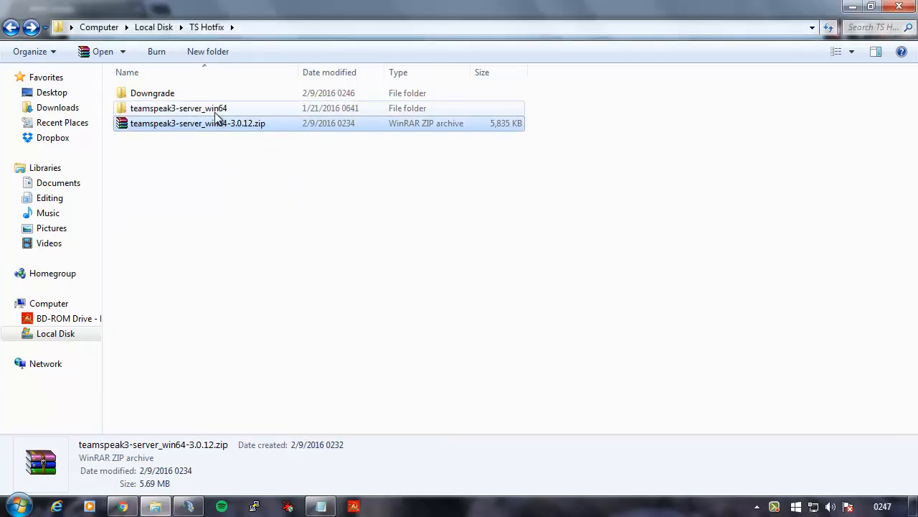
double_click(179, 107)
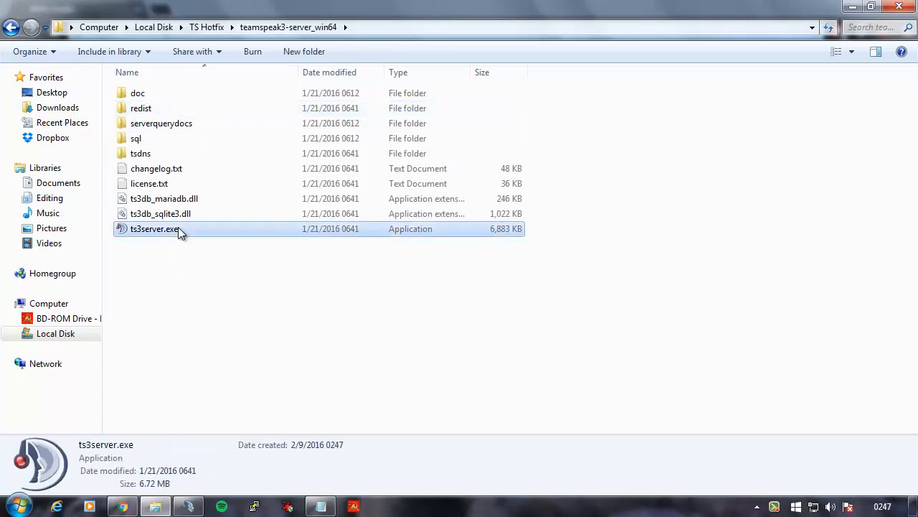
double_click(154, 228)
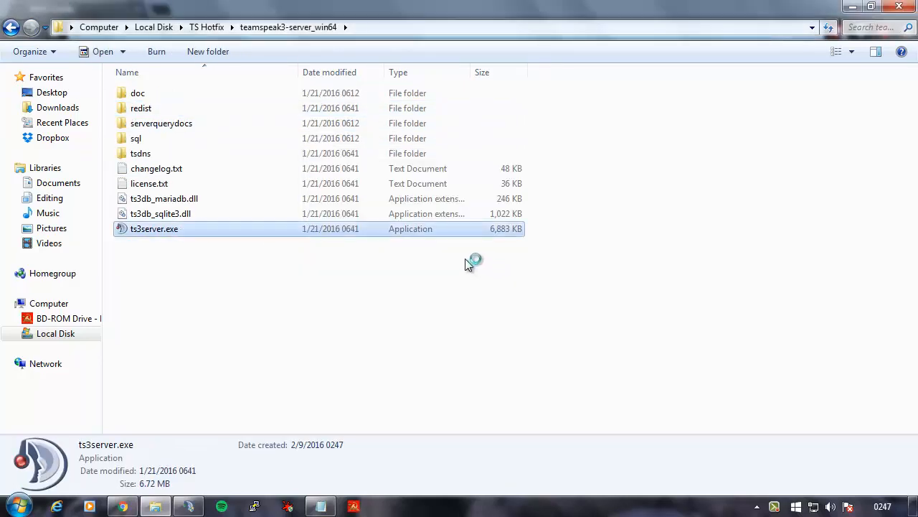
double_click(154, 228)
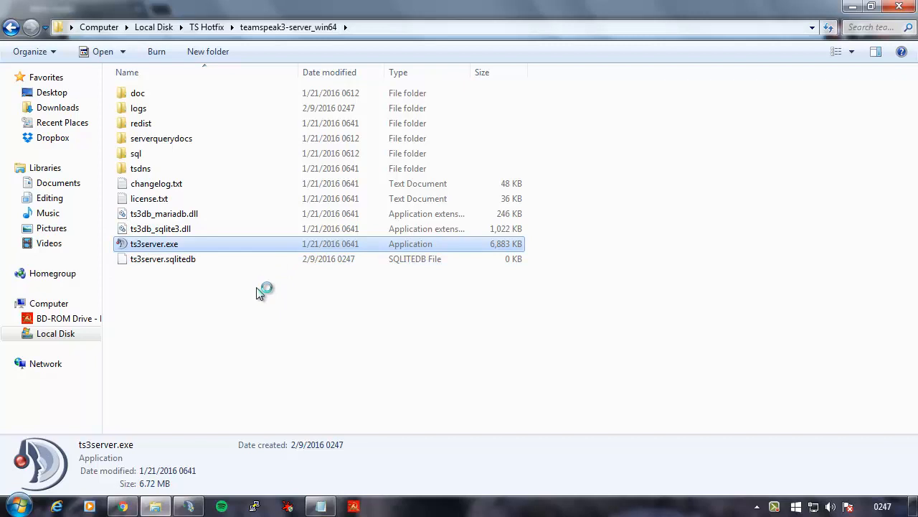
Copy the ServerAdmin privilege key, allow the server through the firewall, and redeem the key
double_click(154, 243)
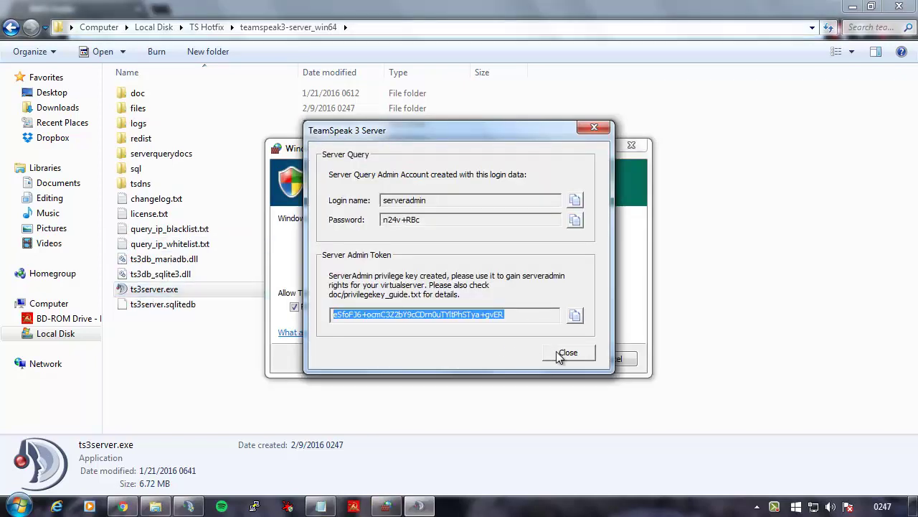
click(567, 353)
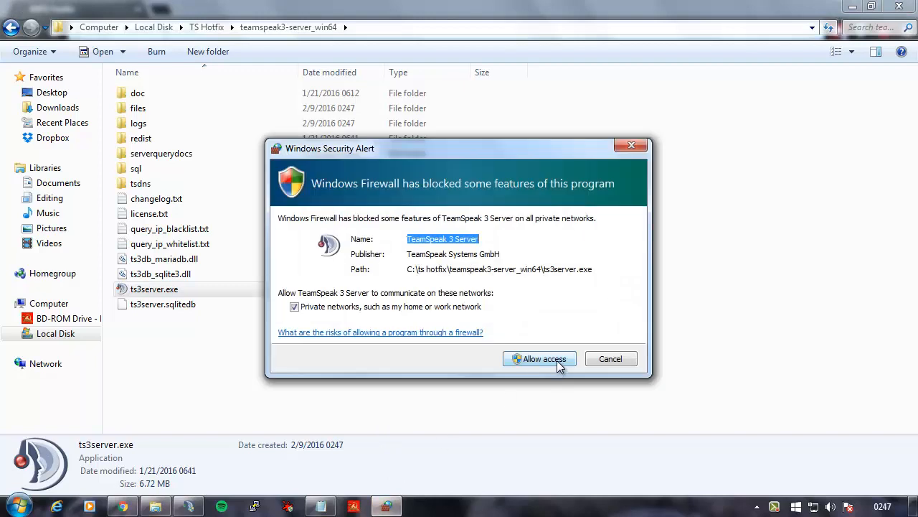
click(540, 359)
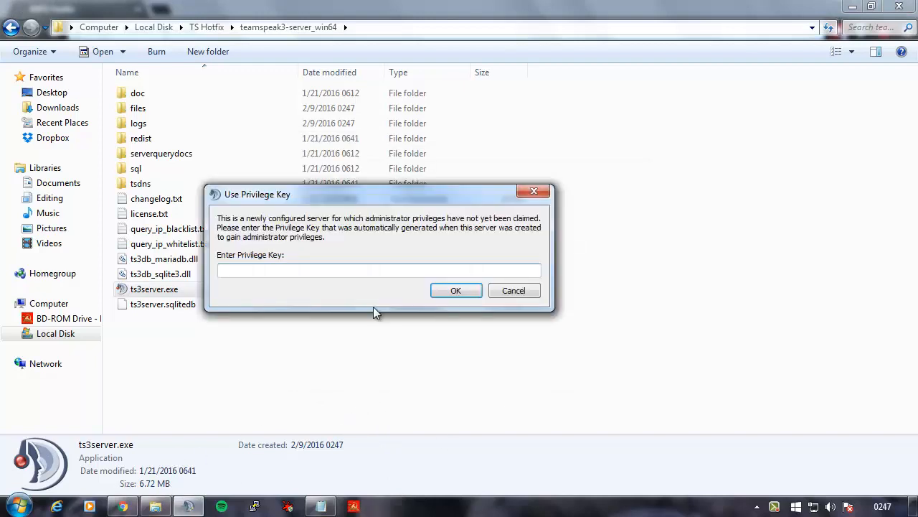
click(455, 290)
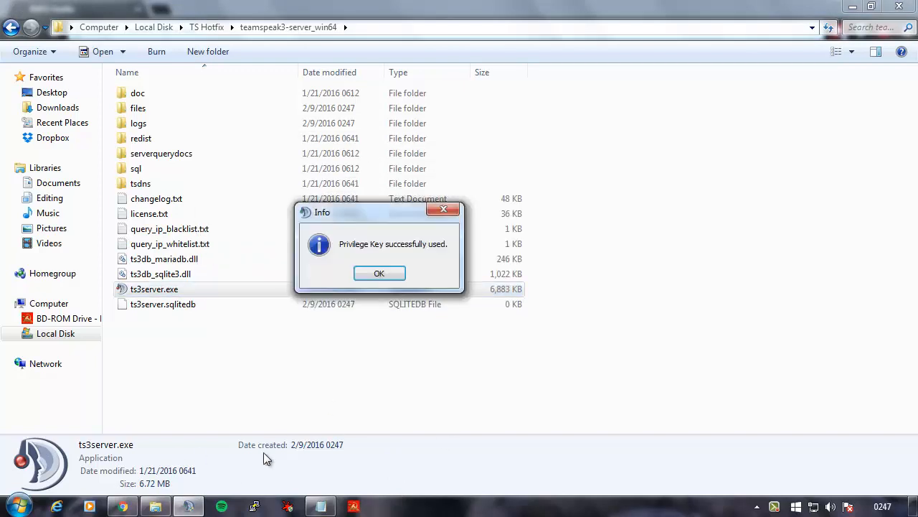
click(379, 273)
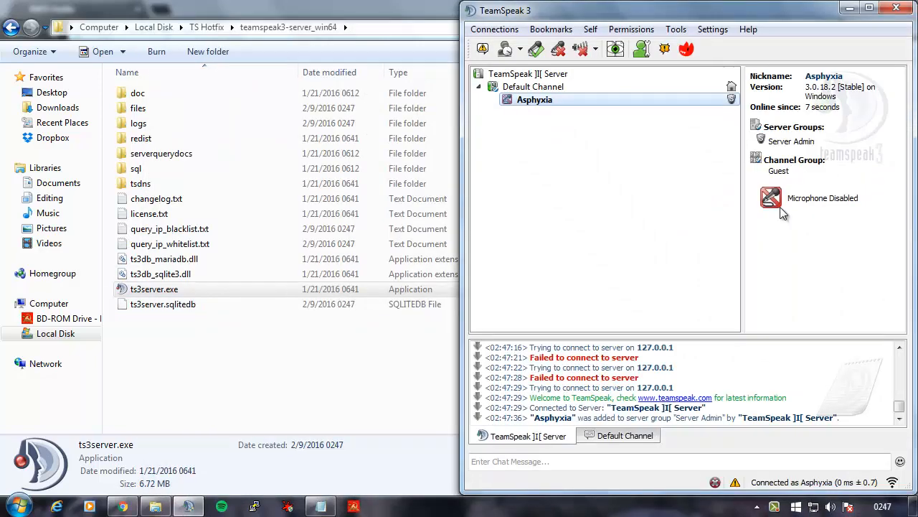
Edit the virtual server and set its Server Name to 'Test 123'
right_click(624, 436)
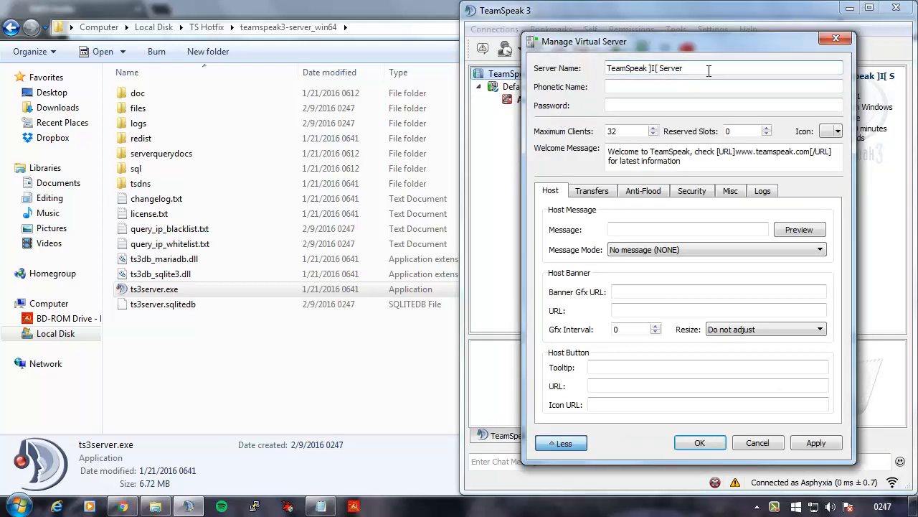
text(Test 123)
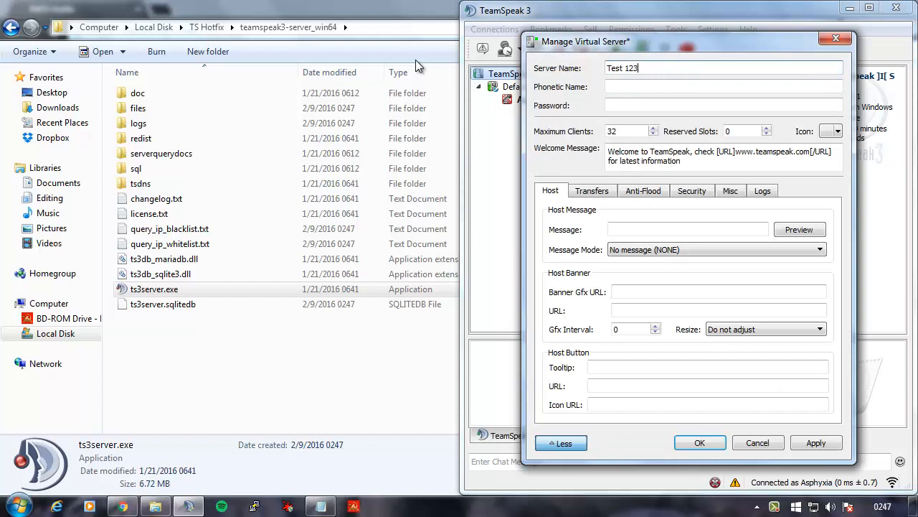
click(699, 442)
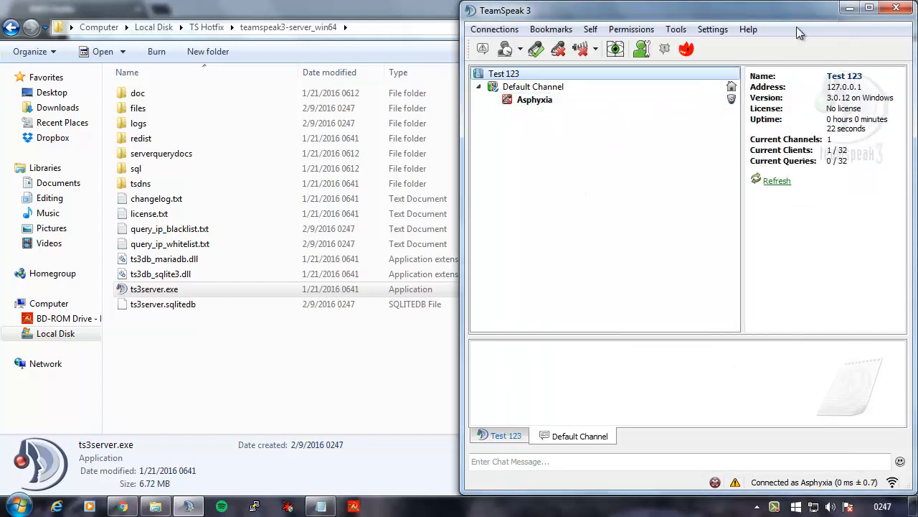
mouse_move(645, 139)
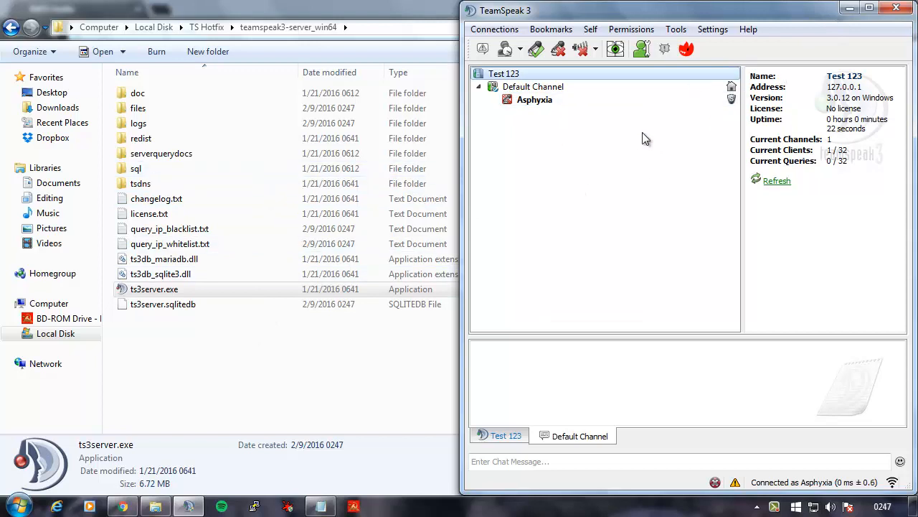
mouse_move(900, 9)
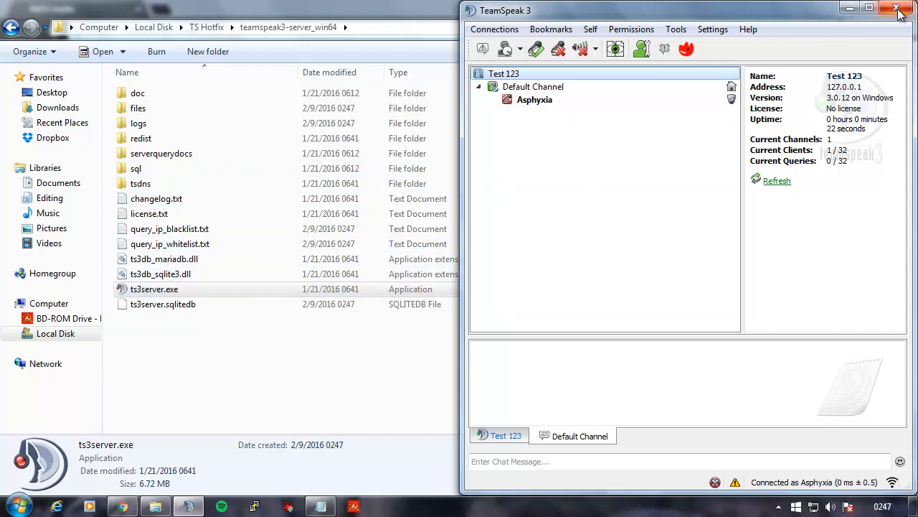
mouse_move(859, 27)
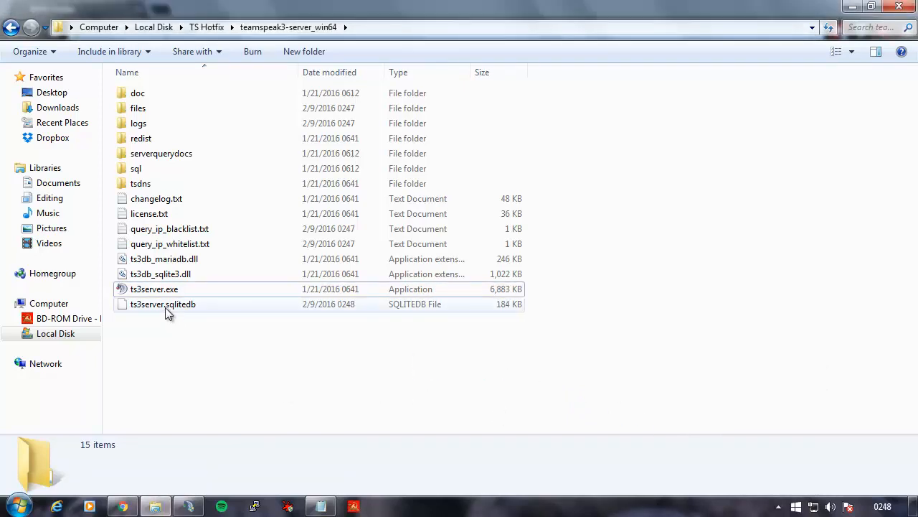
Select ts3server.sqlitedb in the server folder
click(162, 303)
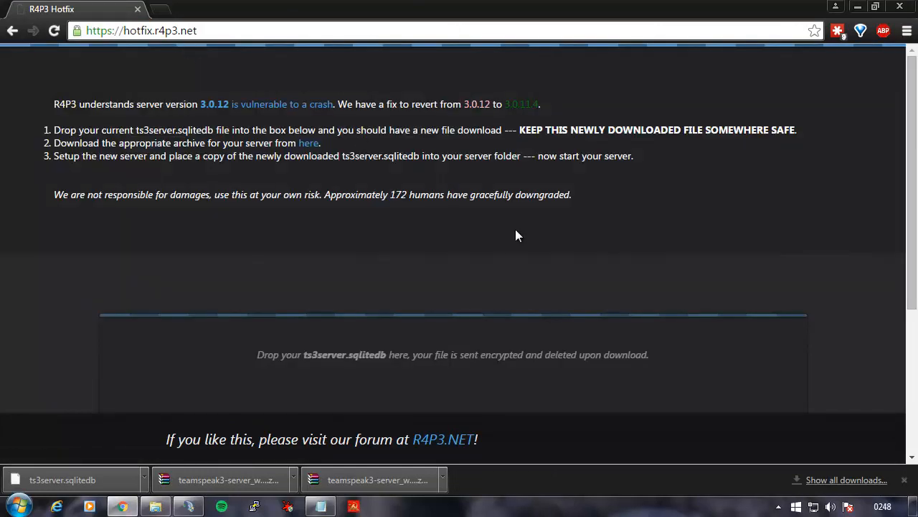
mouse_move(405, 138)
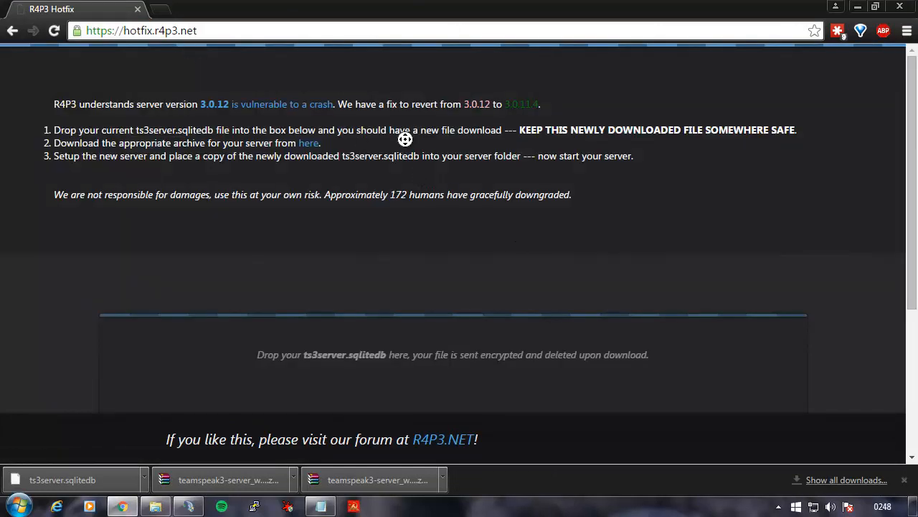
mouse_move(318, 96)
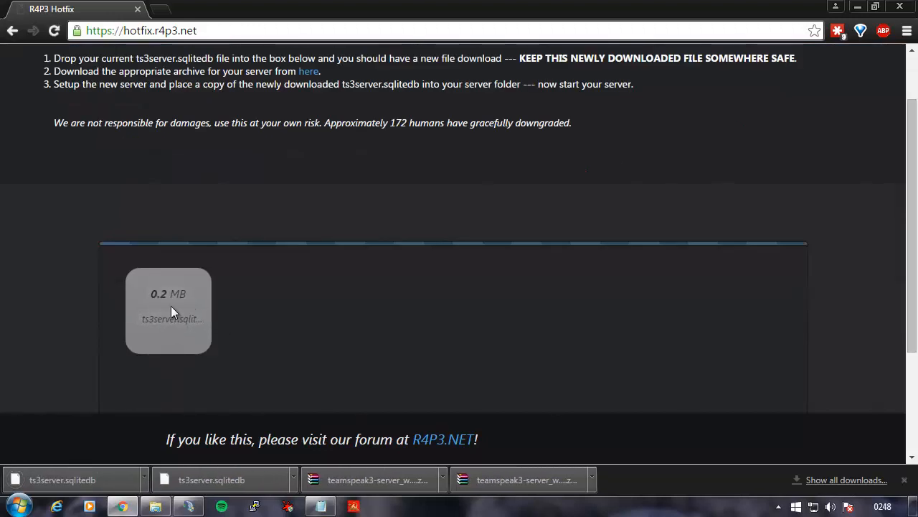
mouse_move(162, 362)
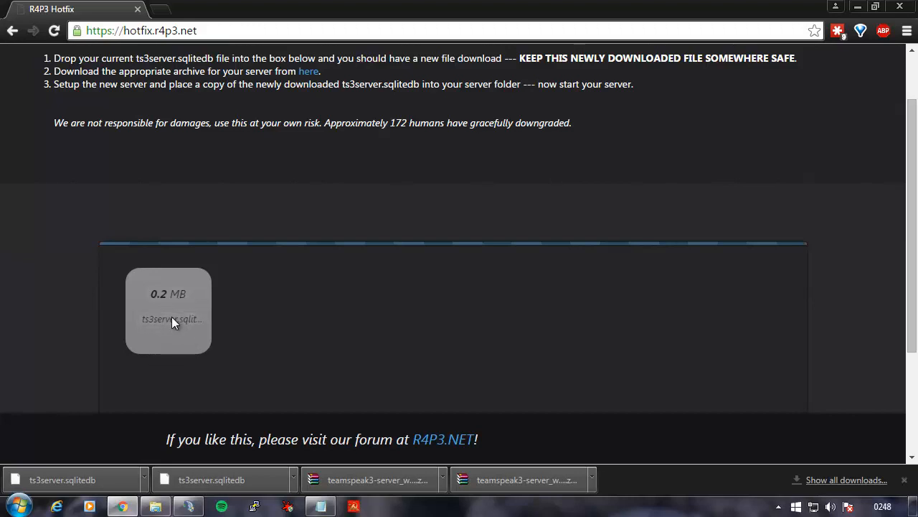
mouse_move(172, 331)
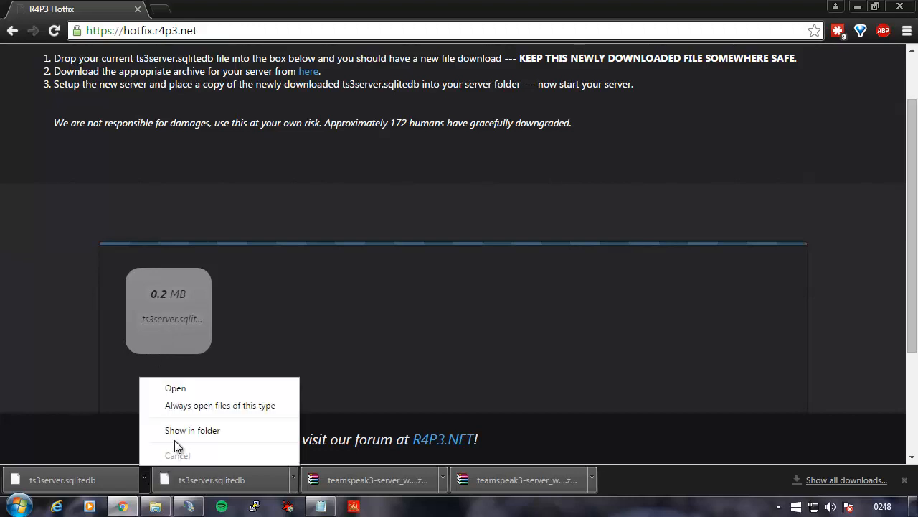
Show the downloaded converted database in Downloads and open the TS Hotfix Downgrade folder
click(193, 429)
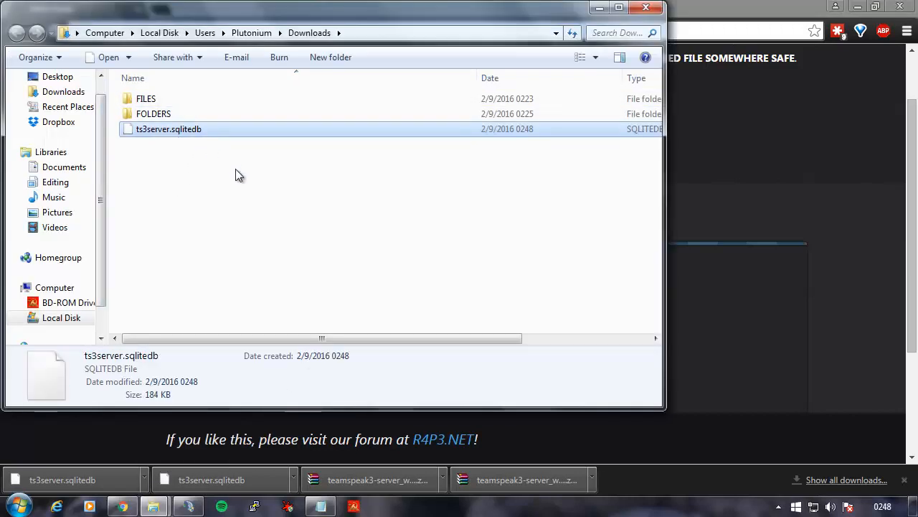
click(868, 8)
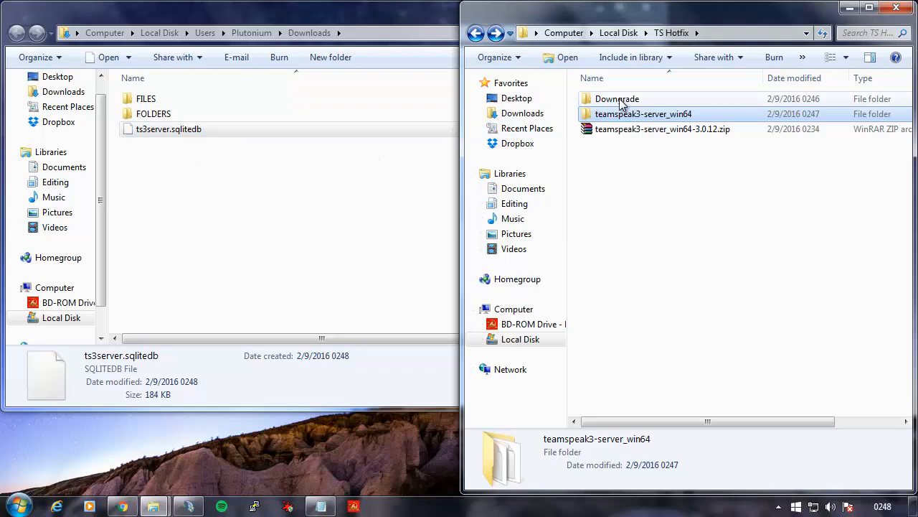
double_click(617, 98)
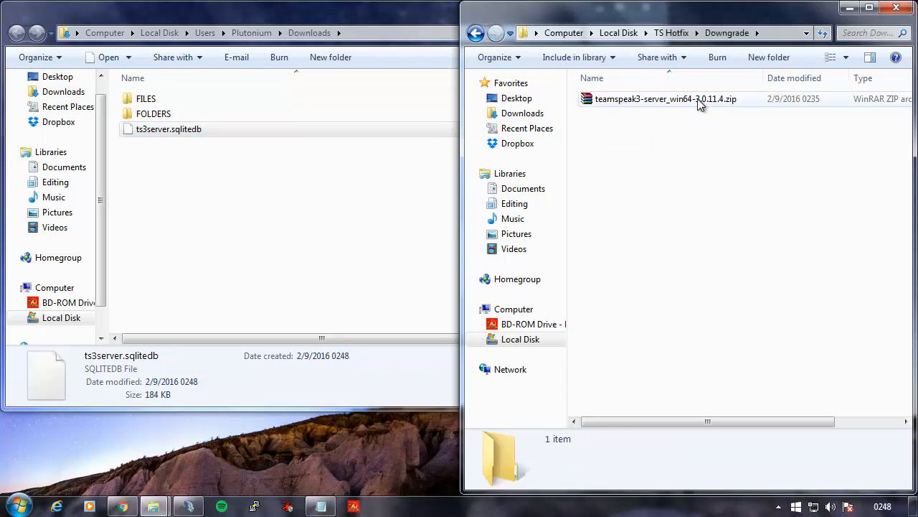
mouse_move(716, 120)
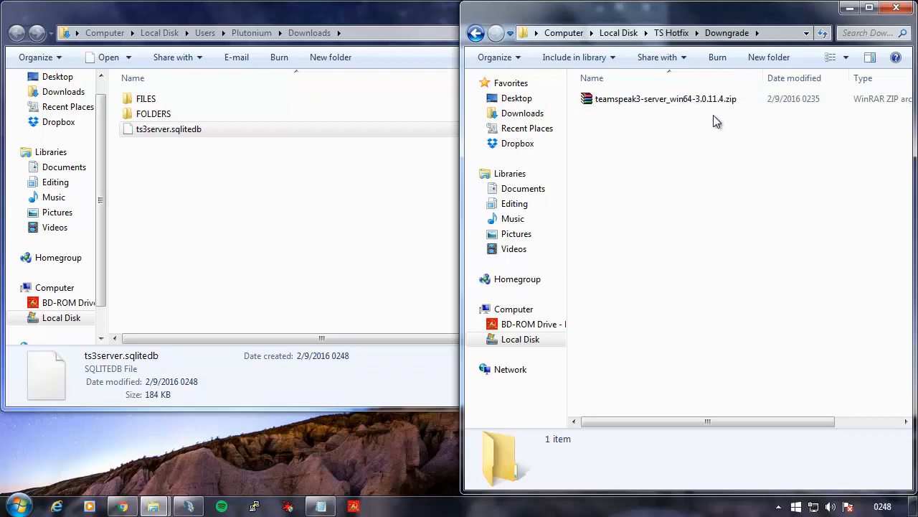
Extract teamspeak3-server_win64-3.0.11.4.zip and open the extracted teamspeak3-server_win64 folder
click(666, 99)
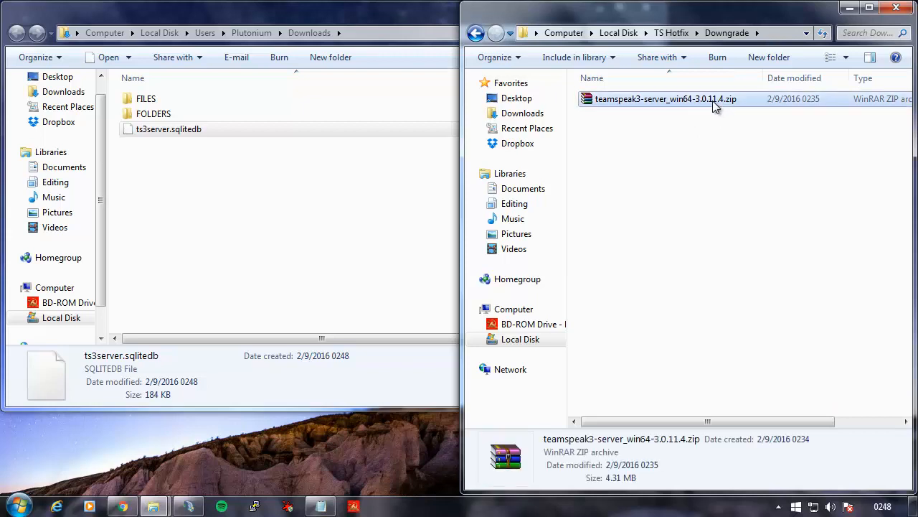
double_click(665, 98)
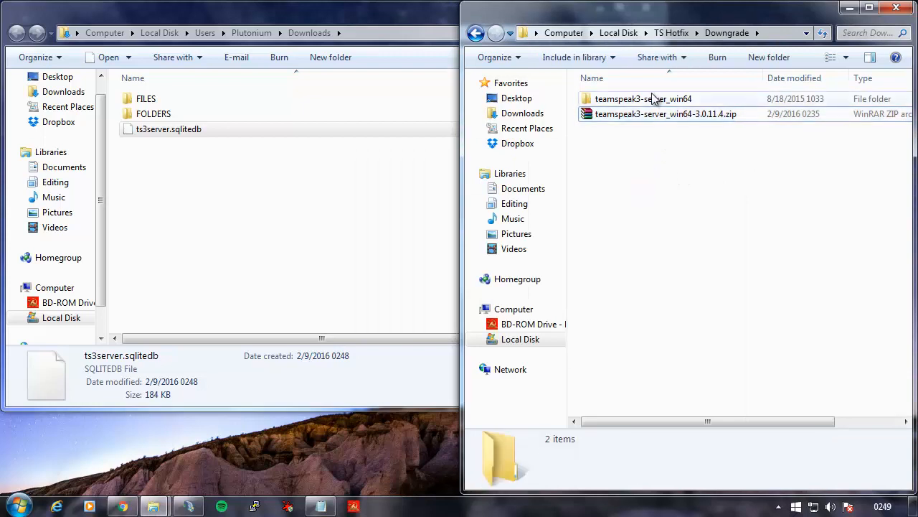
double_click(643, 98)
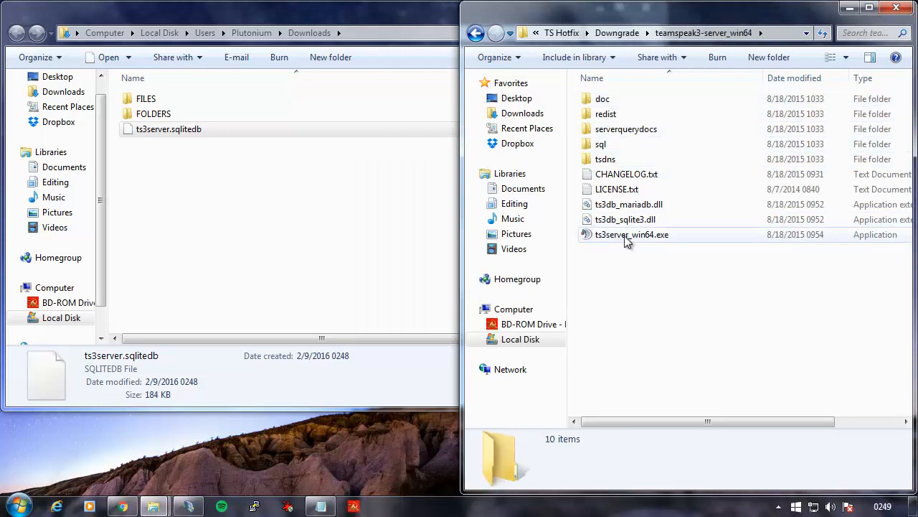
click(632, 234)
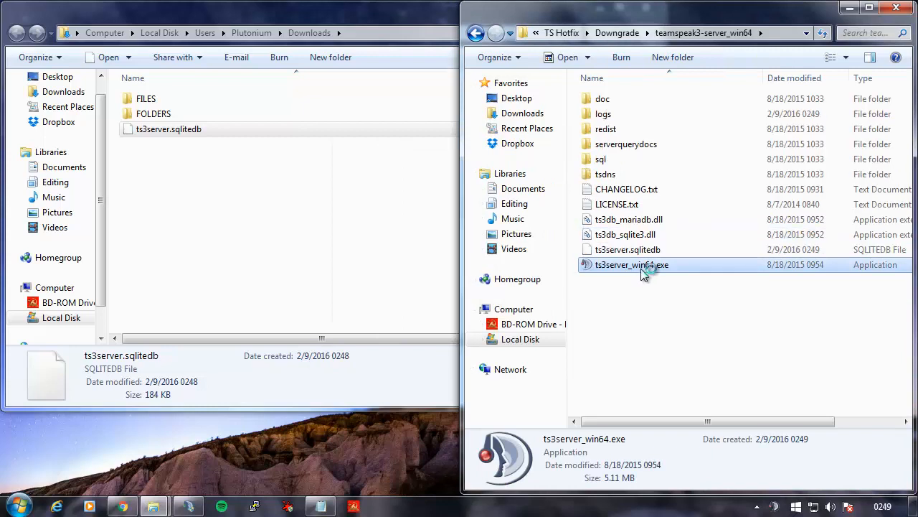
Start ts3server_win64.exe, allow it through the firewall, connect to 127.0.0.1 and redeem the privilege key
double_click(631, 265)
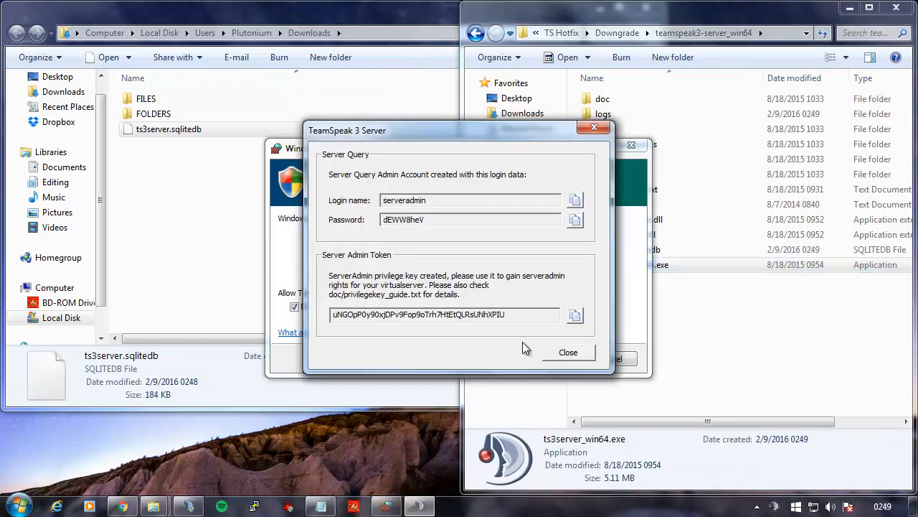
click(567, 352)
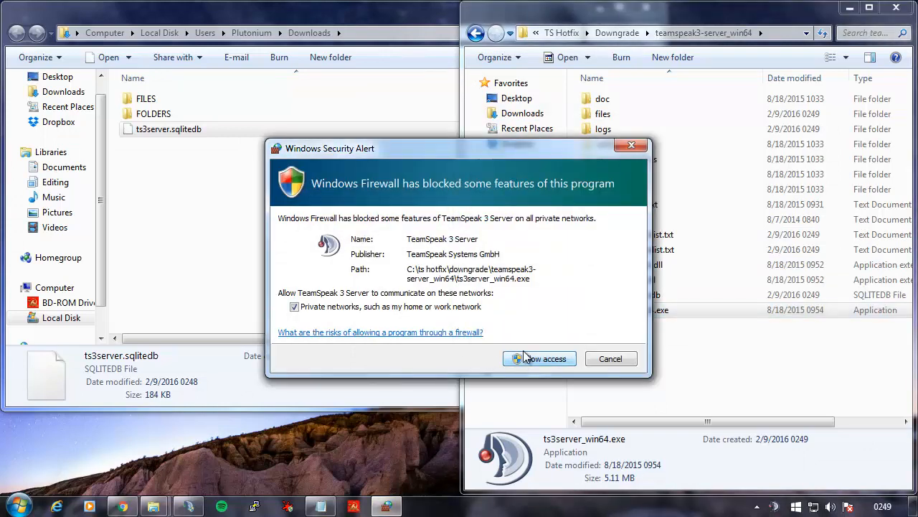
click(539, 358)
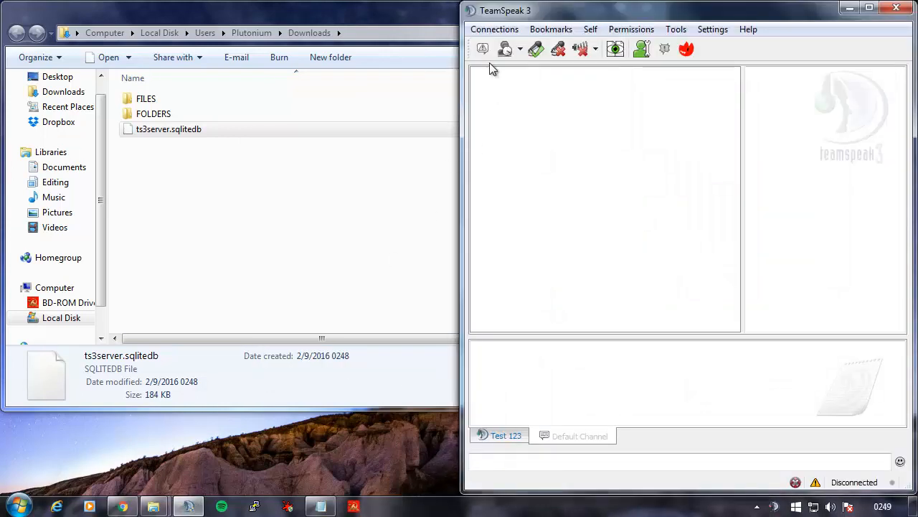
click(494, 30)
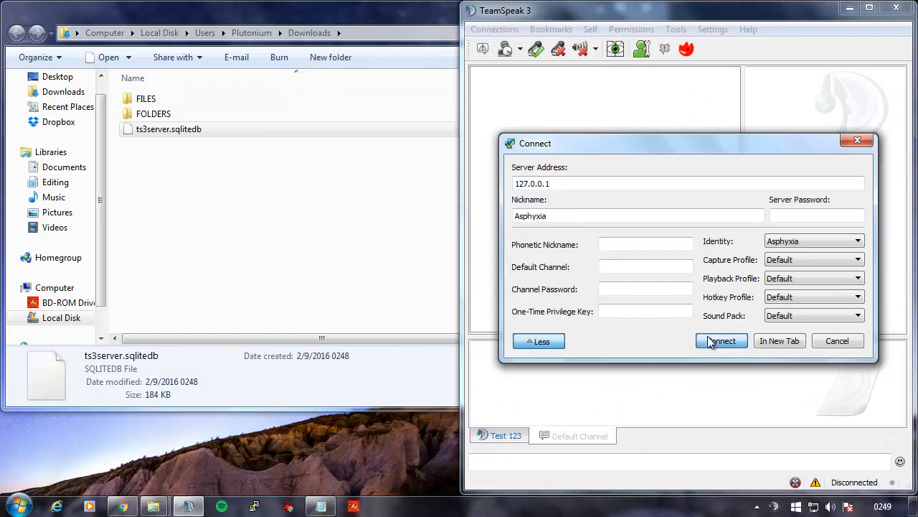
click(721, 340)
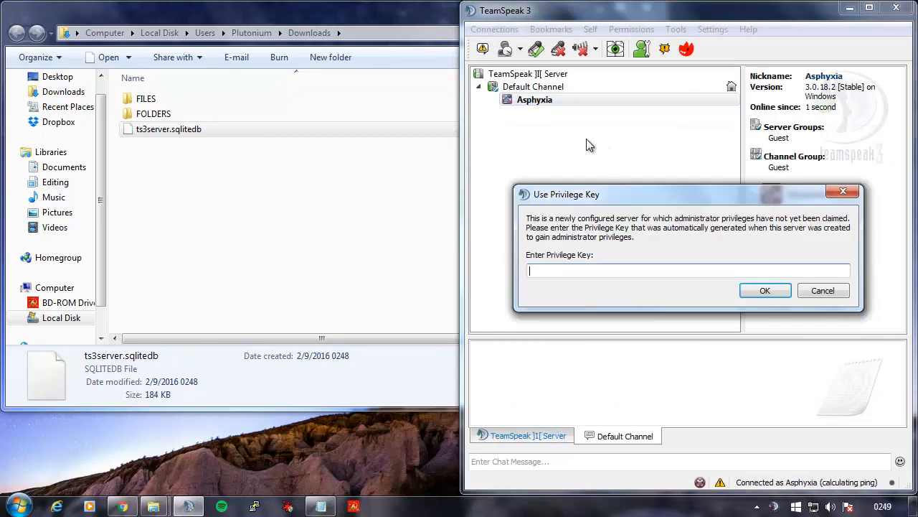
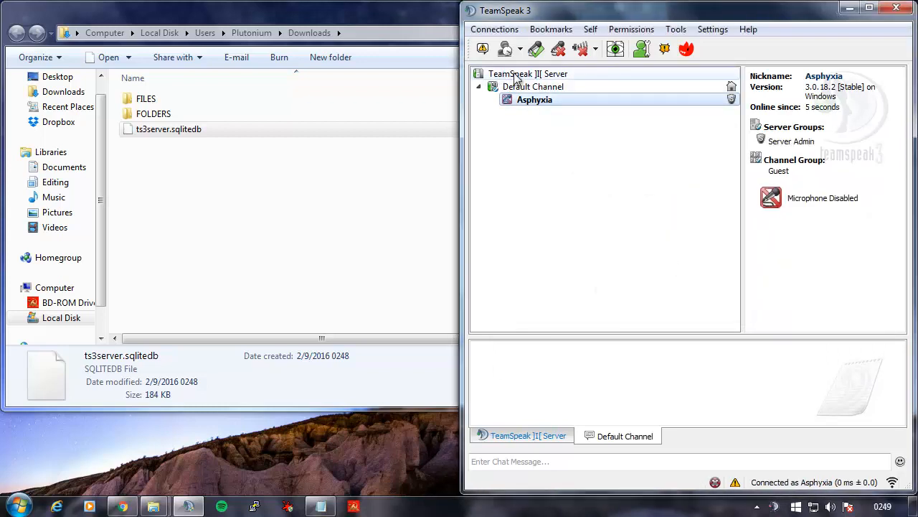
View the server info panel to confirm the Version field reads 3.0.11.4
click(528, 73)
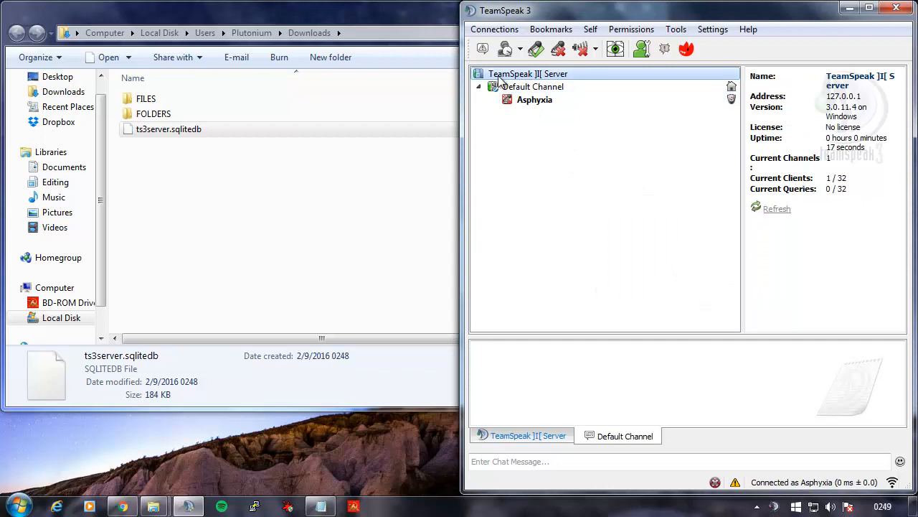
mouse_move(500, 120)
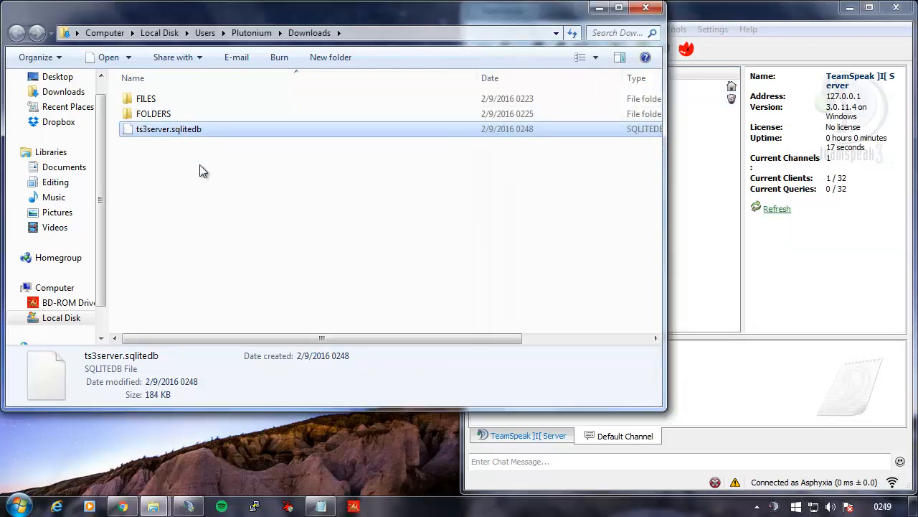
mouse_move(209, 139)
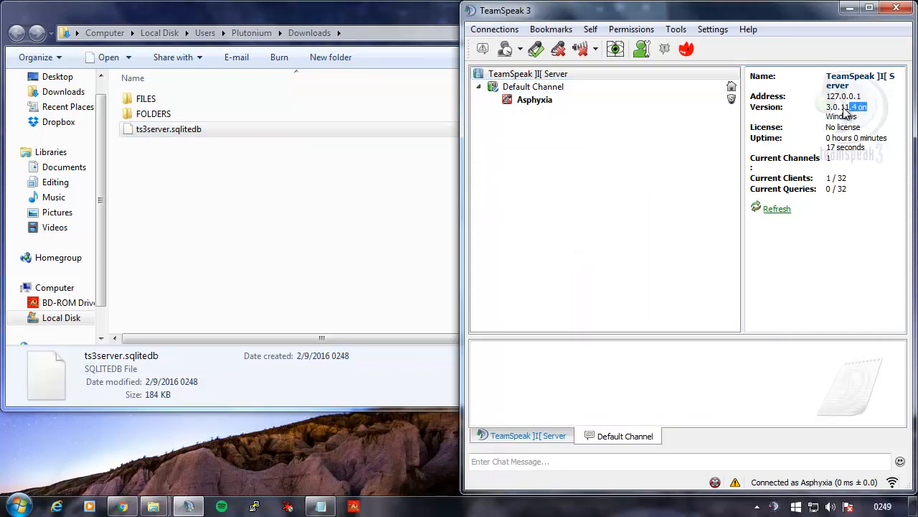
click(494, 29)
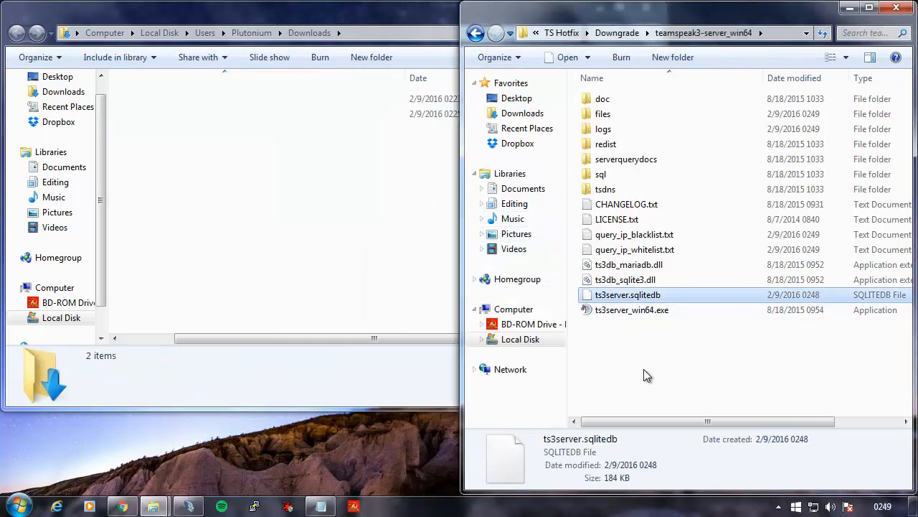
Run ts3server_win64.exe with the converted database, confirming the security warning
click(631, 309)
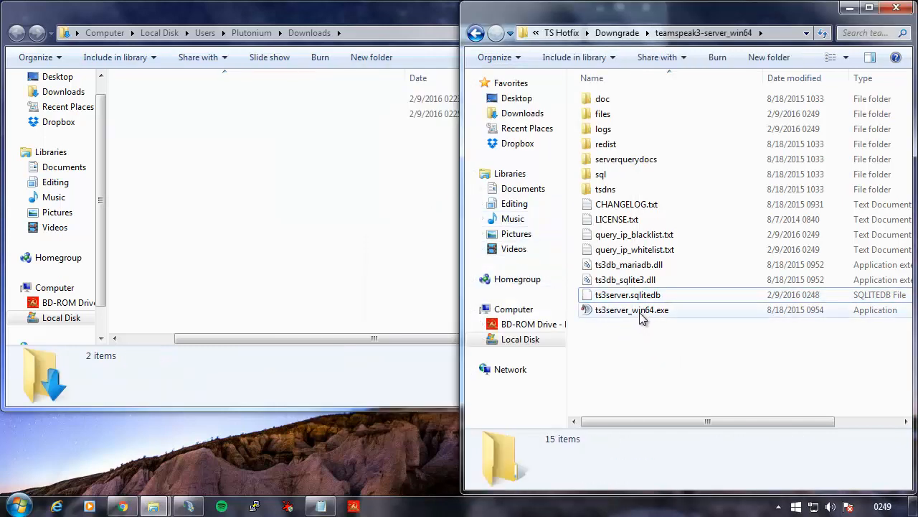
double_click(631, 309)
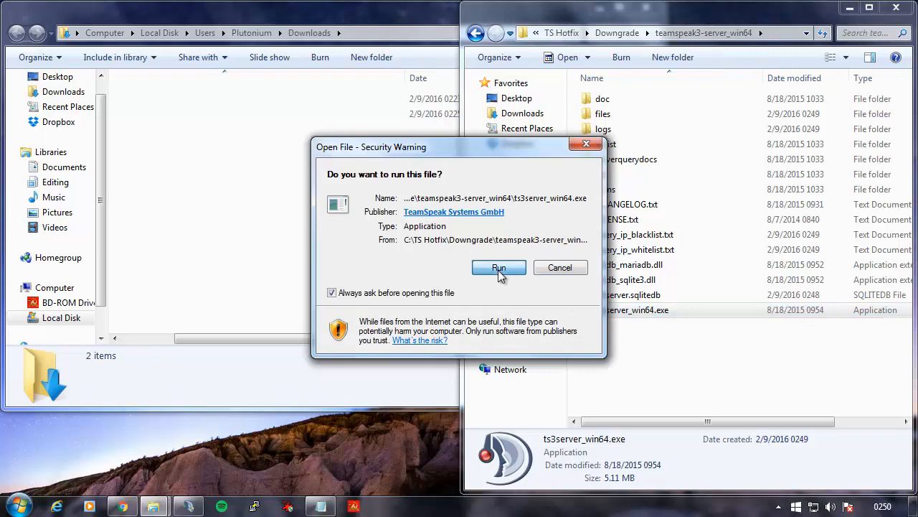
click(498, 267)
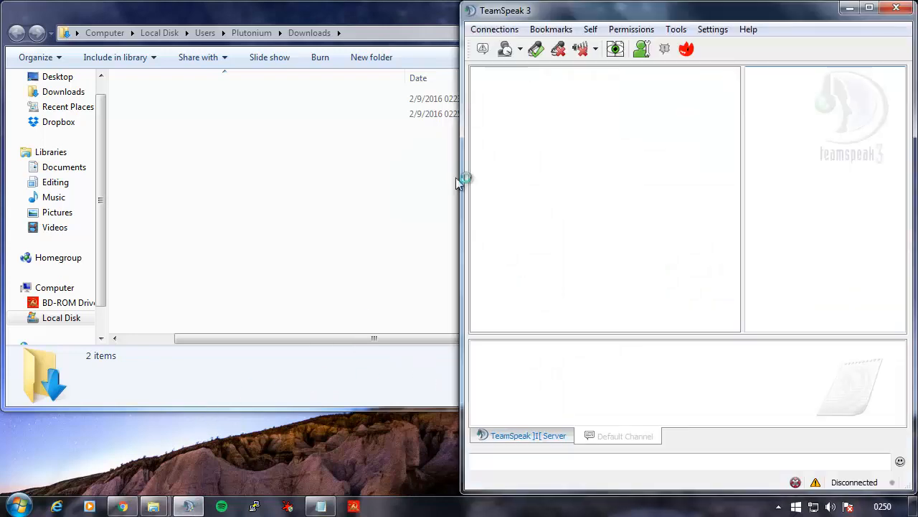
Connect to 127.0.0.1 and select server Test 123 to view its info panel
click(494, 29)
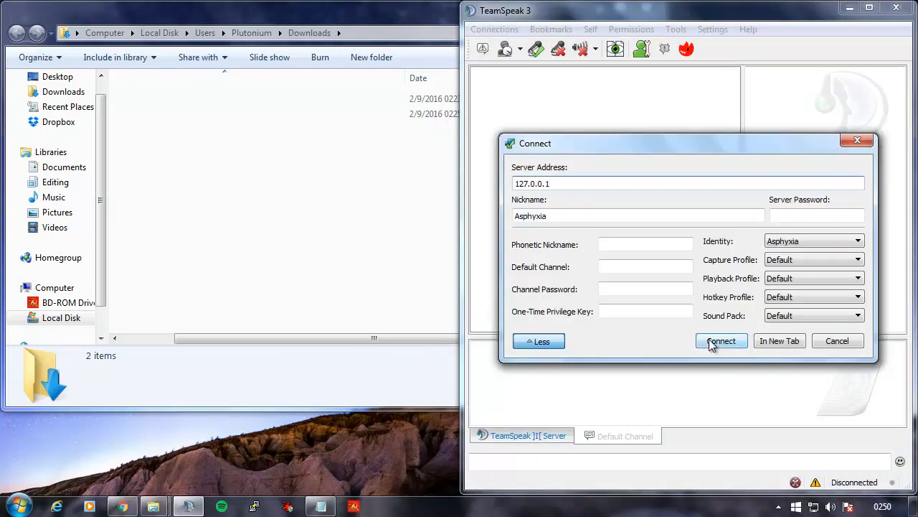
click(721, 341)
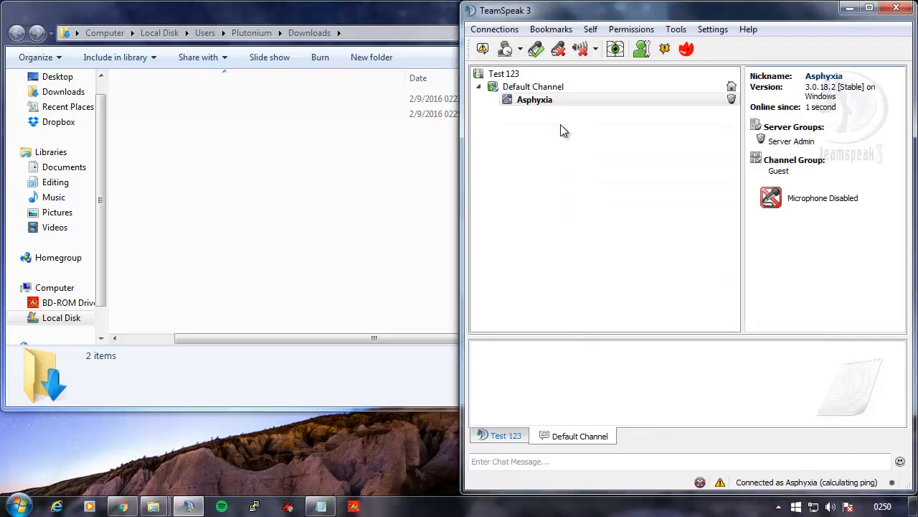
click(503, 73)
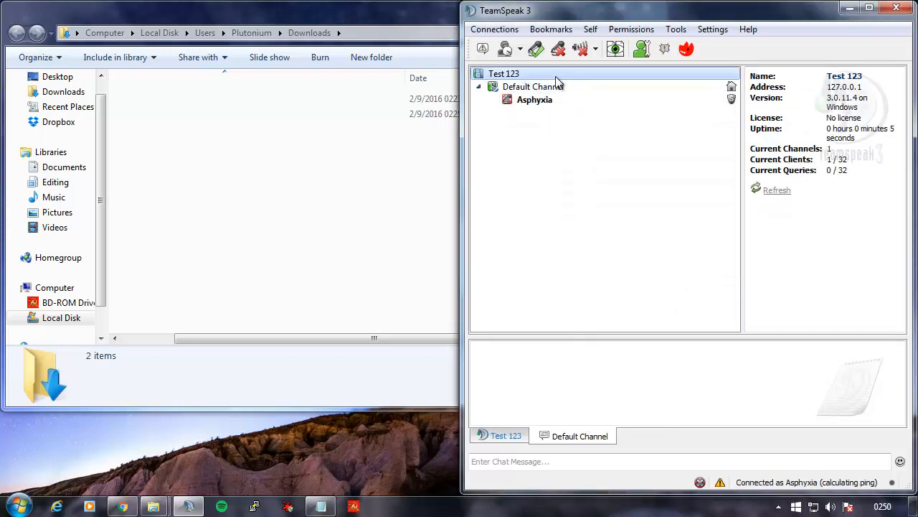
mouse_move(571, 169)
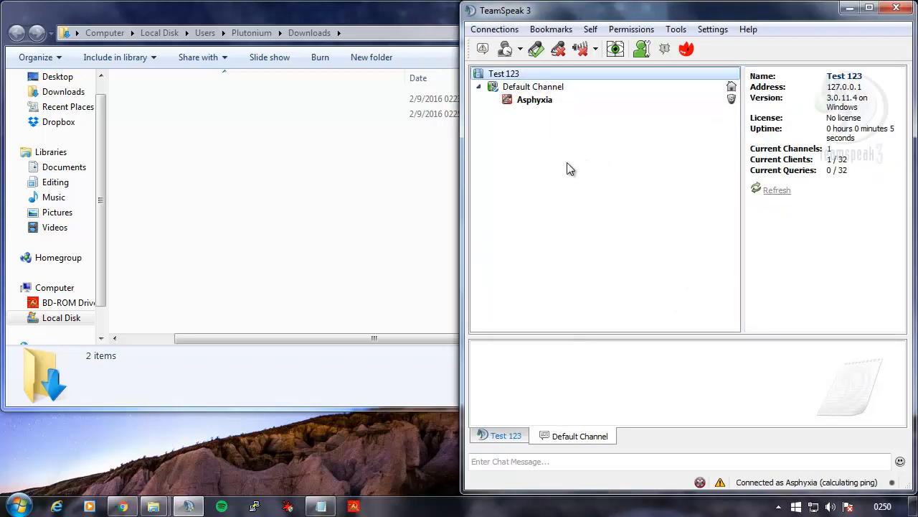
mouse_move(561, 178)
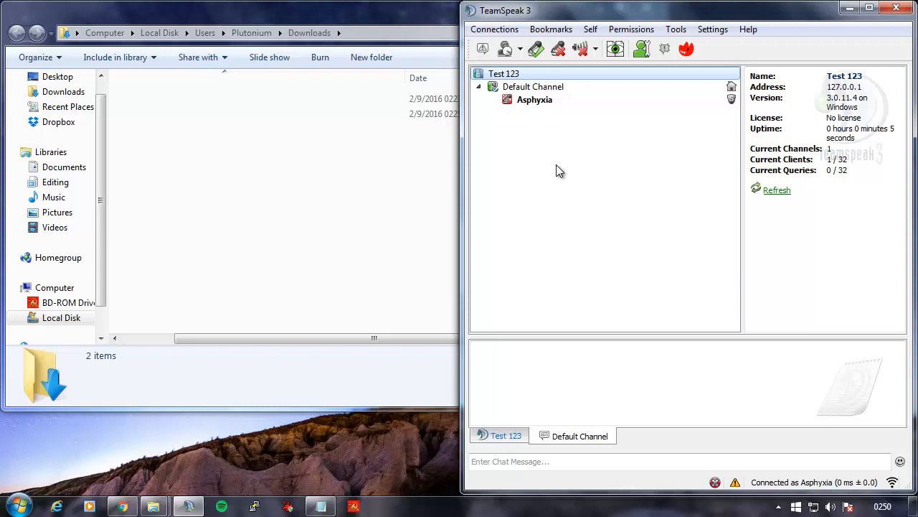
mouse_move(547, 165)
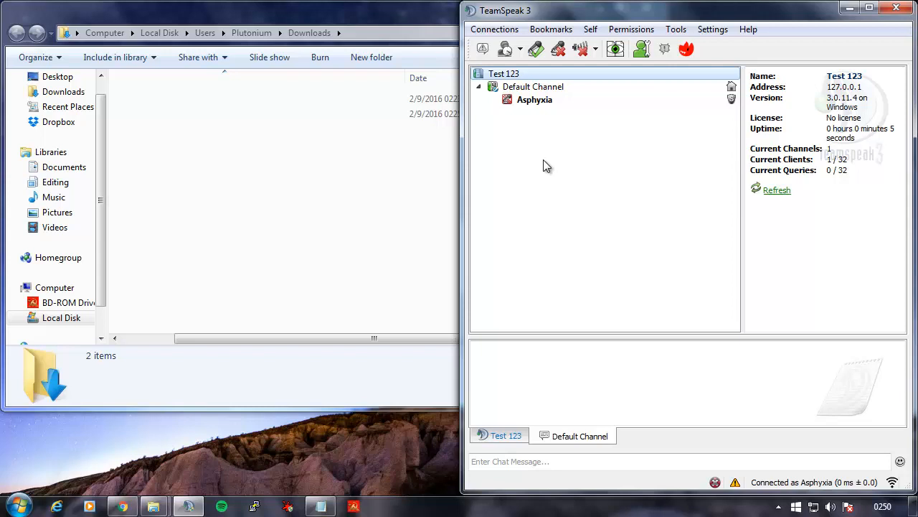
mouse_move(542, 172)
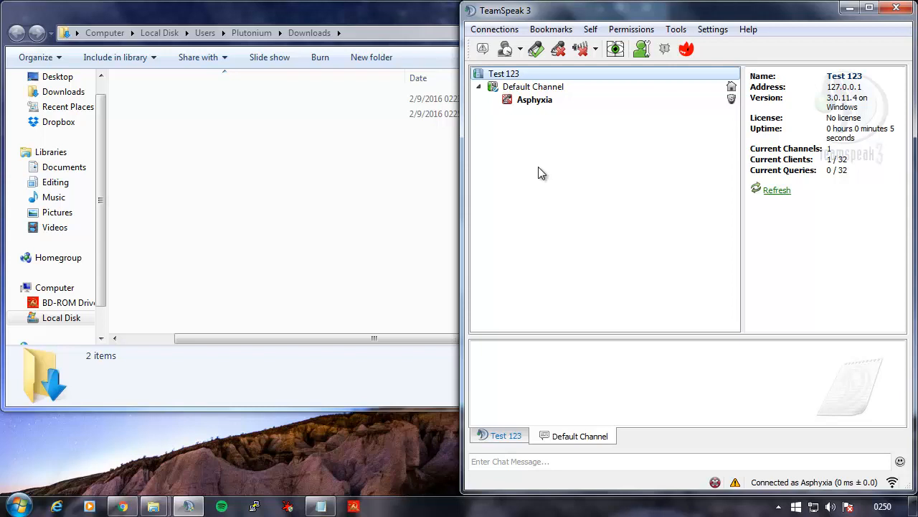
mouse_move(545, 175)
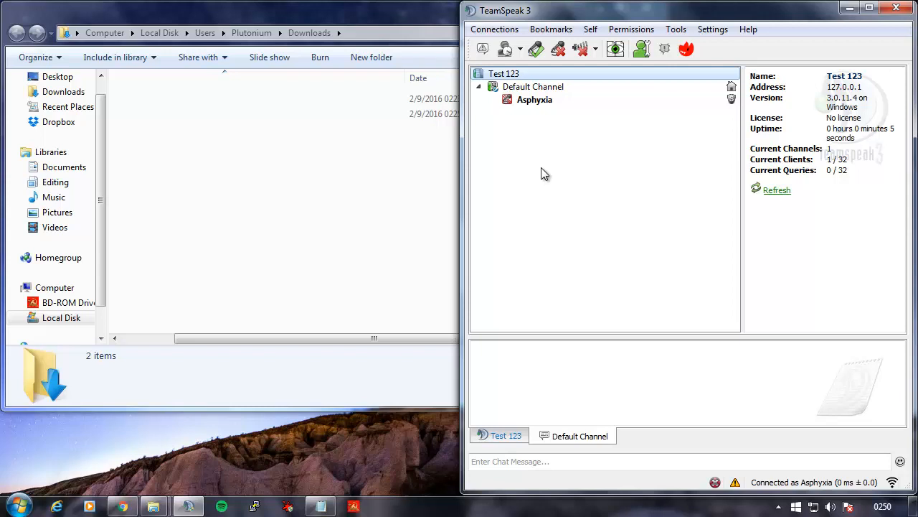
mouse_move(538, 174)
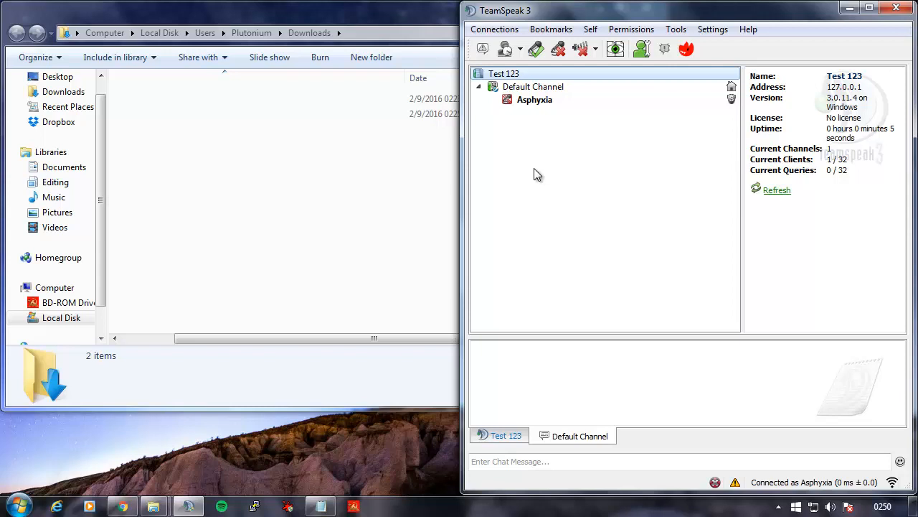